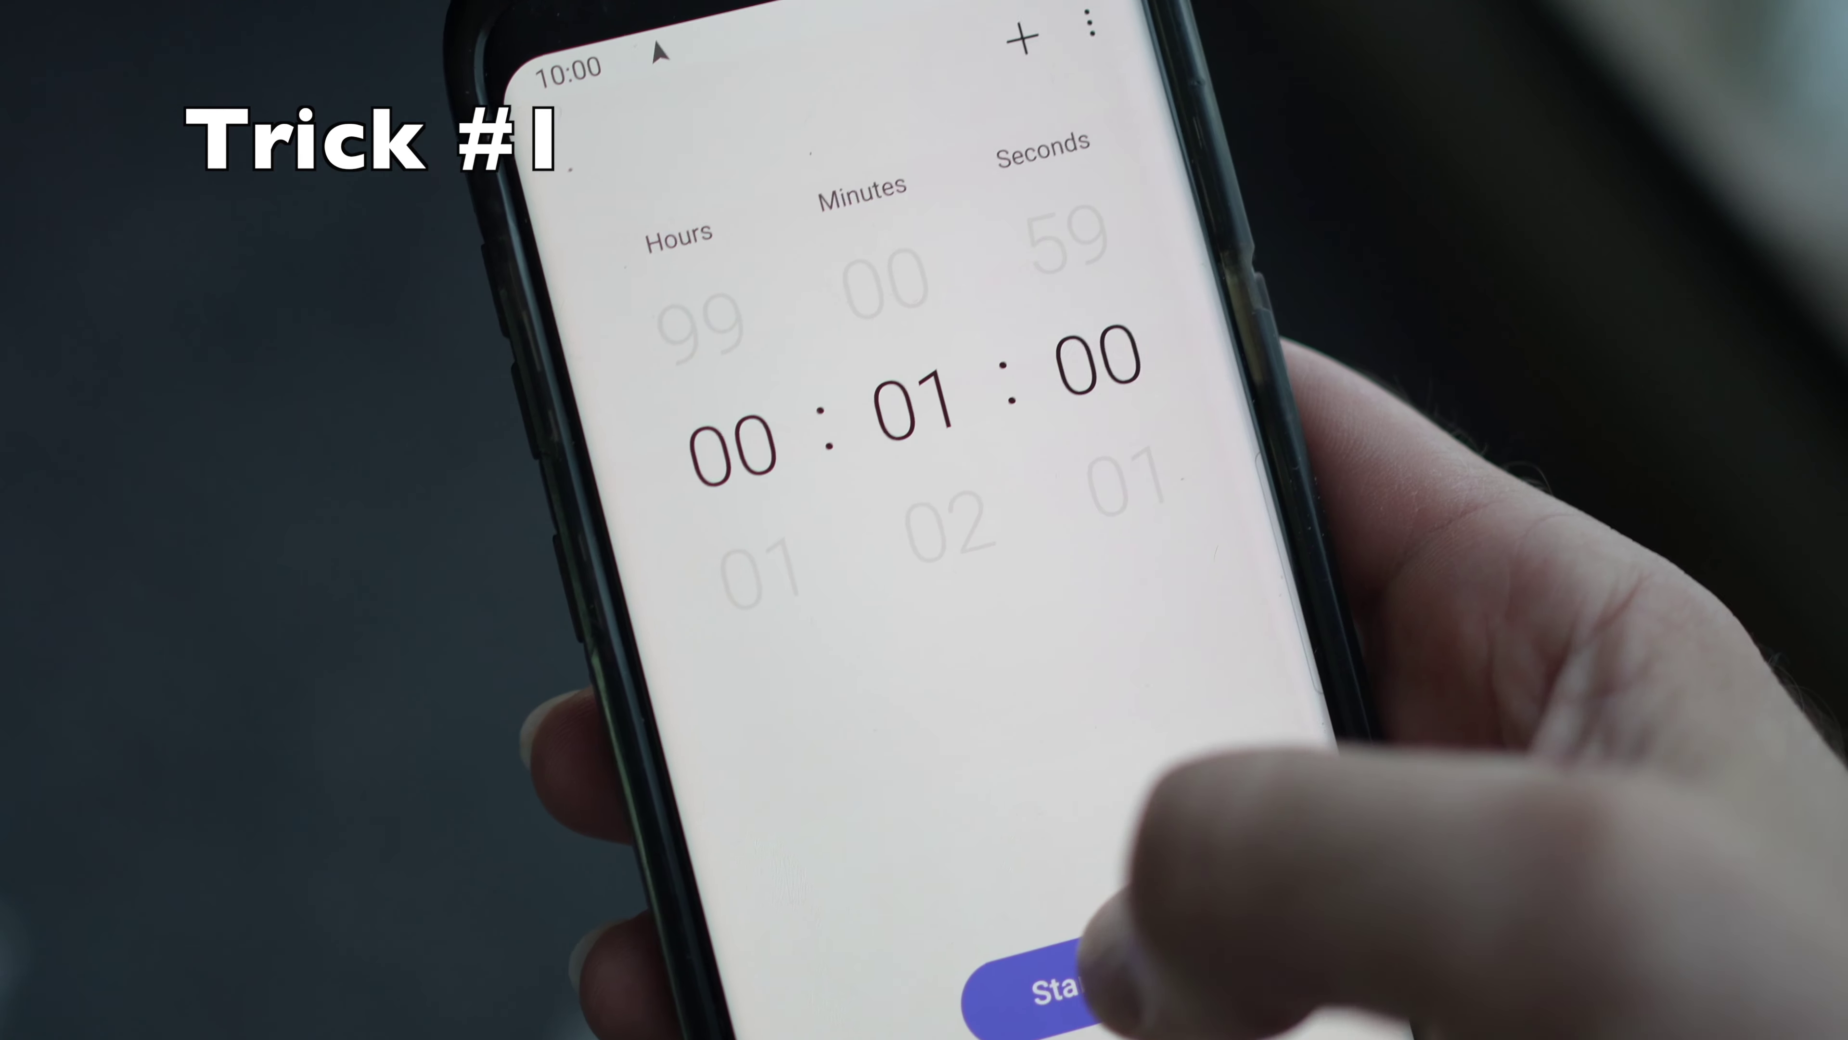
# Start the 00:01:00 countdown timer for the TV reset wait.
pyautogui.click(1056, 995)
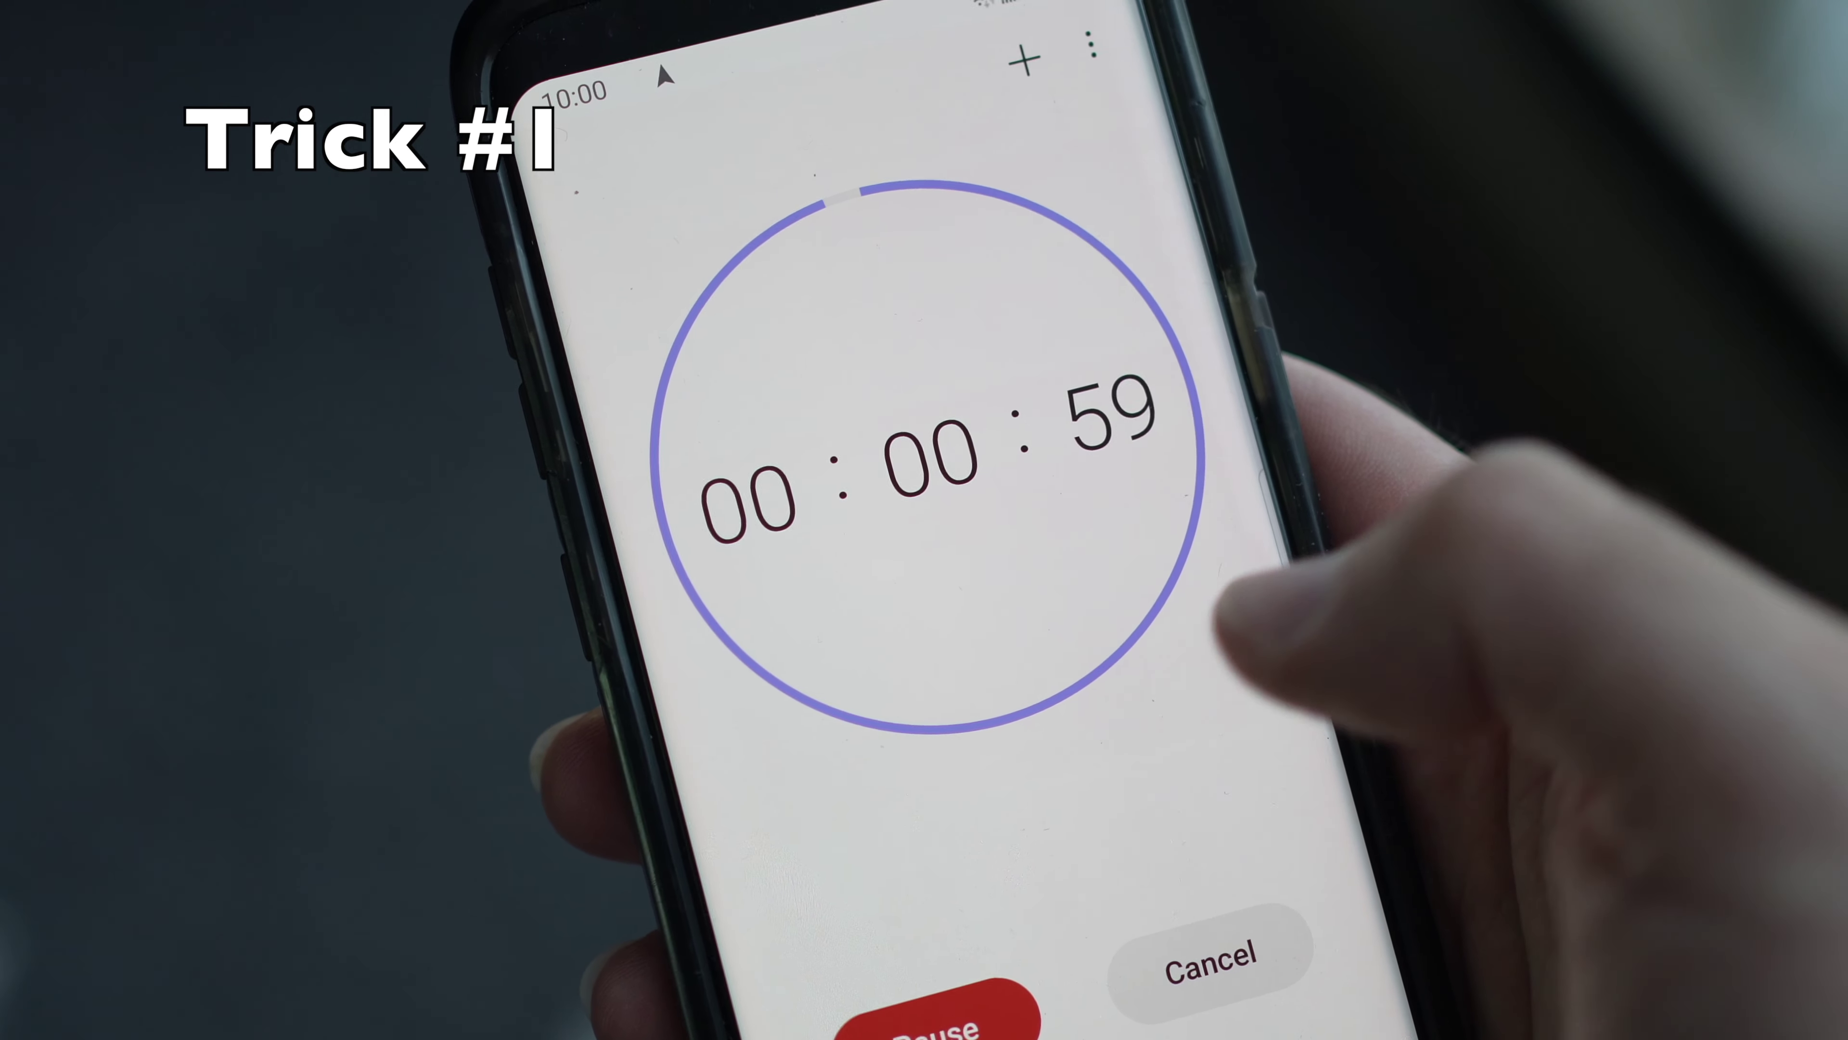